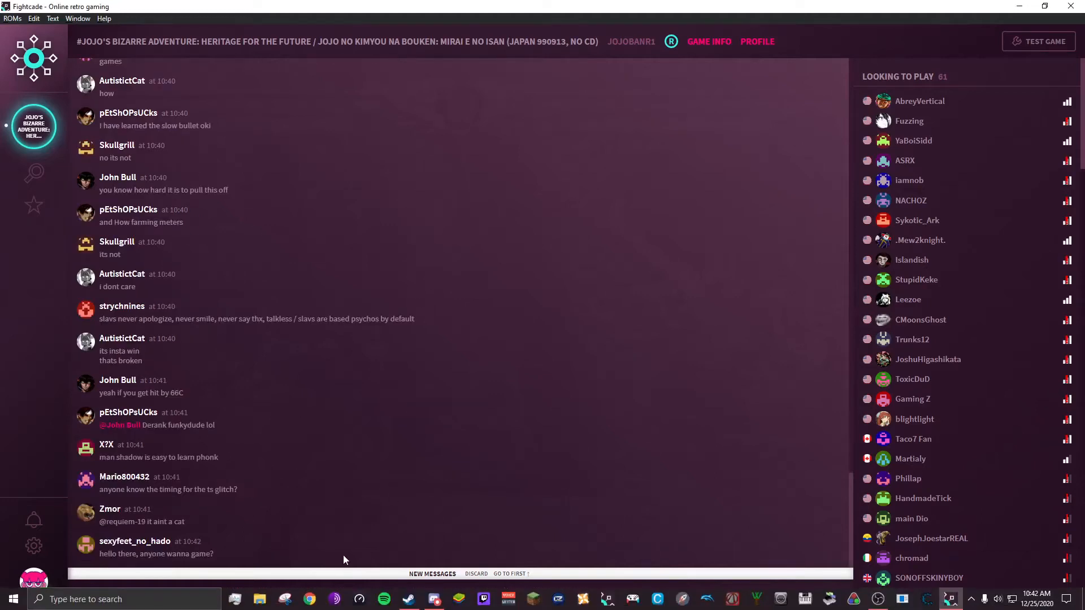
{"action": "mouse_move", "coordinate": [310, 599]}
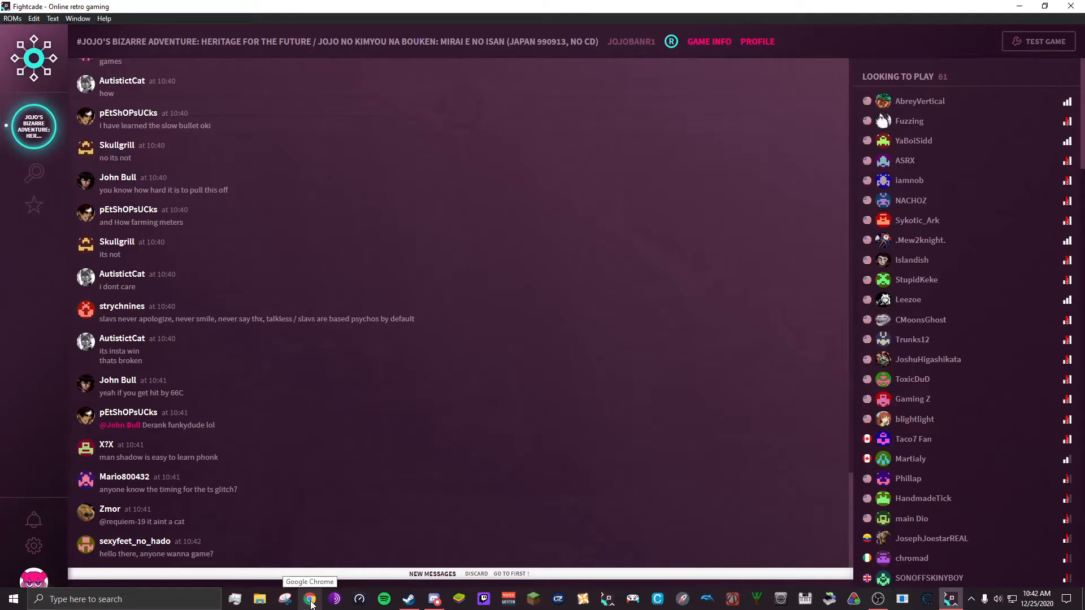
- Search Google for JoJo no Kimyou na Bouken (Japan 990913) ROM and reach the Emurom.net result
{"action": "left_click", "coordinate": [310, 599]}
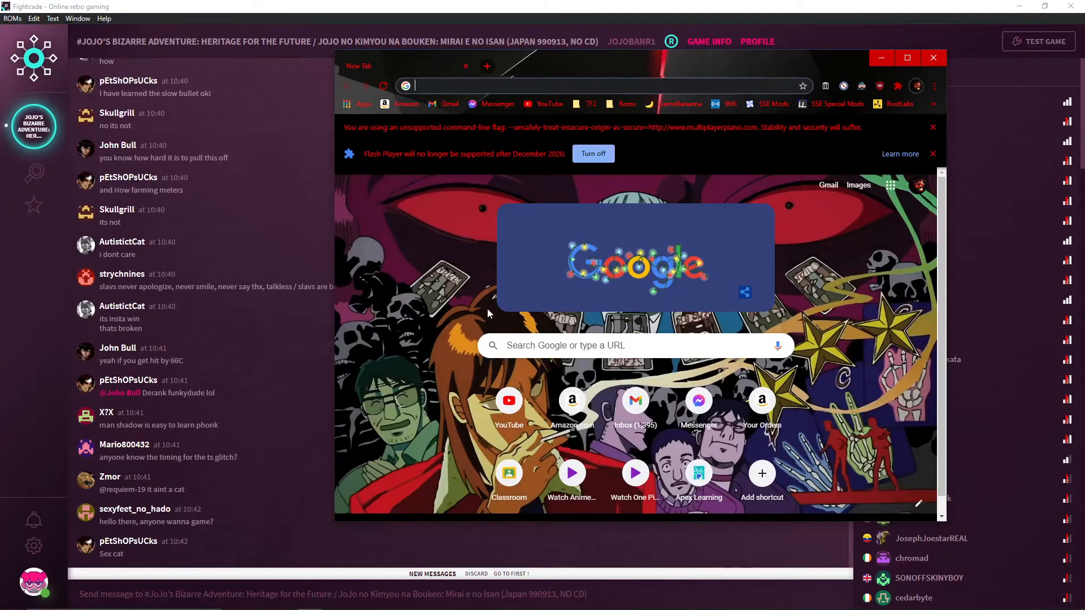
{"action": "left_click", "coordinate": [588, 85]}
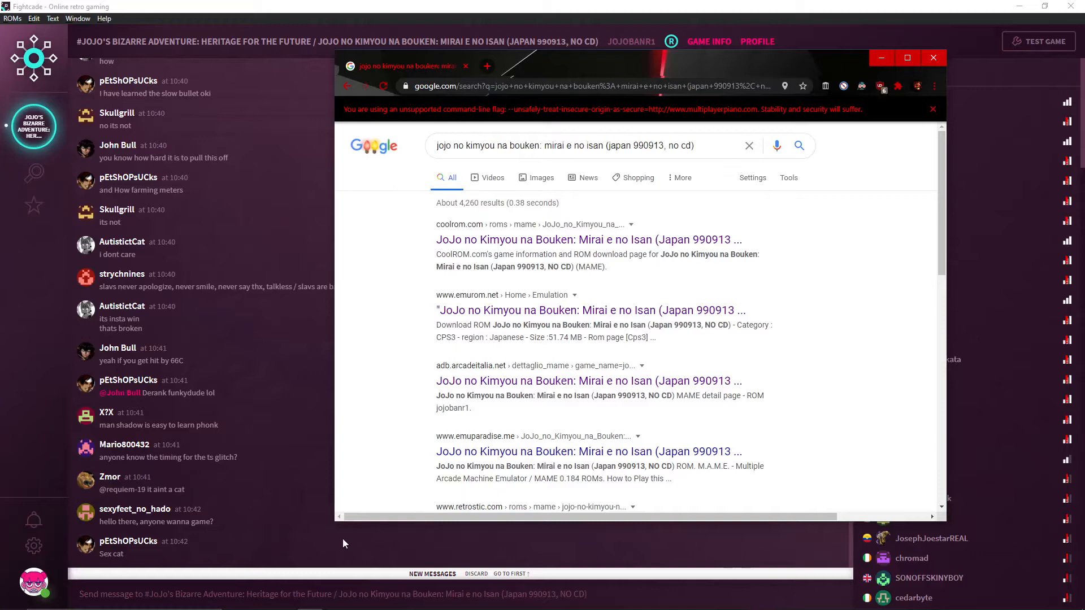
{"action": "scroll", "scroll_direction": "down", "scroll_amount": 3}
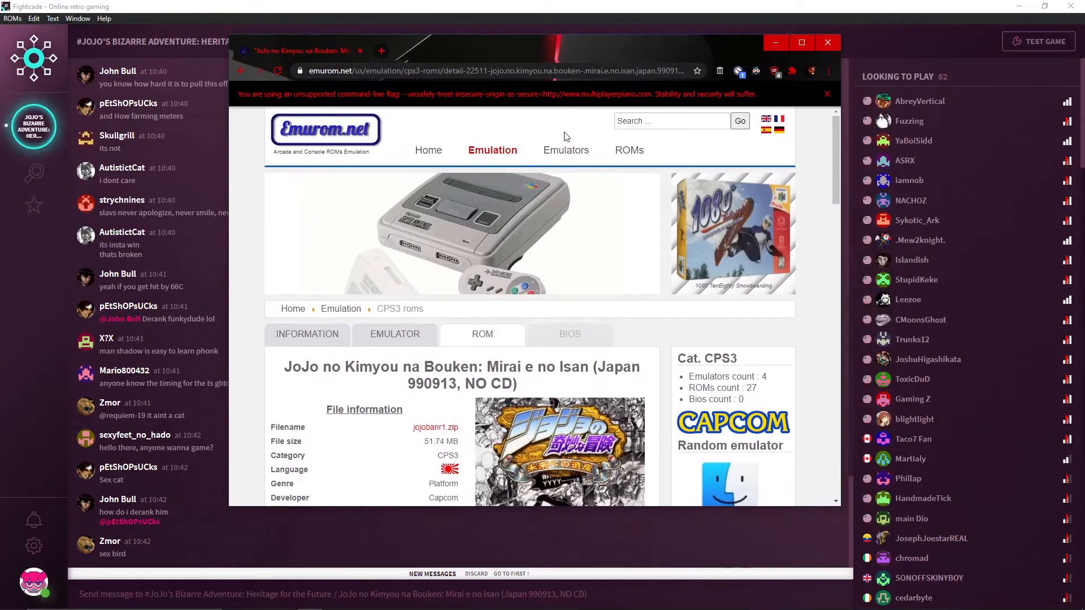
- Download jojobanr1.zip via Direct Download and return to the Fightcade lobby
{"action": "scroll", "scroll_direction": "down", "scroll_amount": 3}
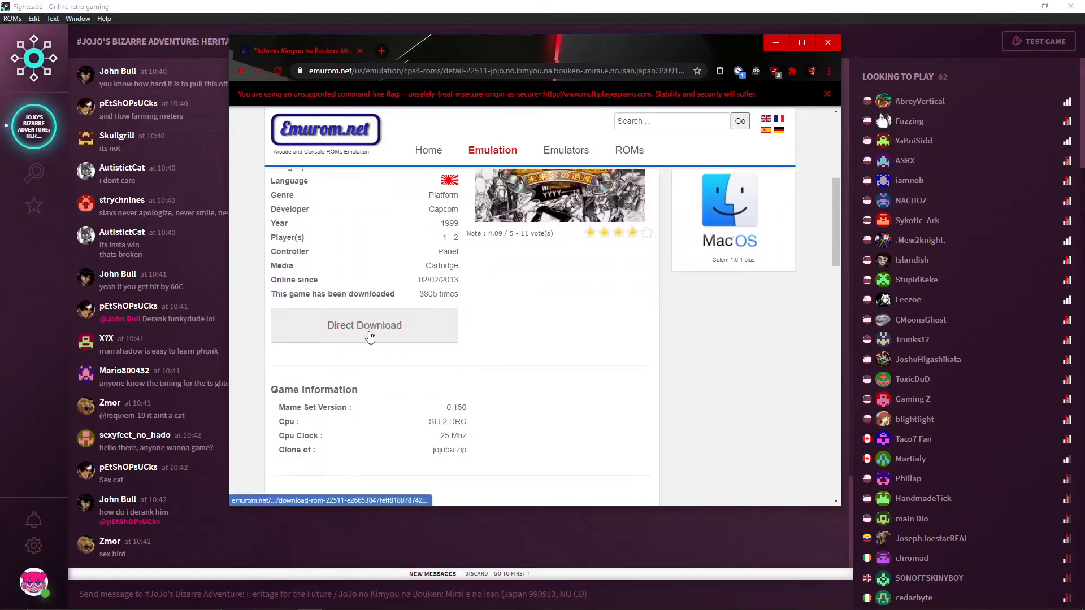
{"action": "left_click", "coordinate": [363, 325]}
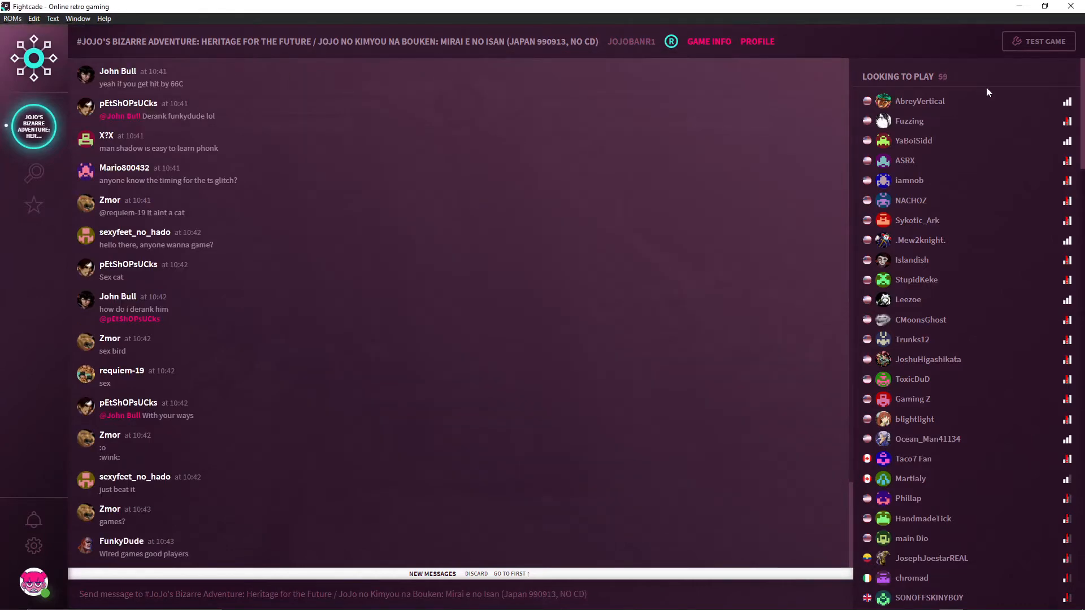
- Move jojobanr1.zip from Downloads into Fightcade's ROMs folder and close File Explorer
{"action": "left_click", "coordinate": [11, 18]}
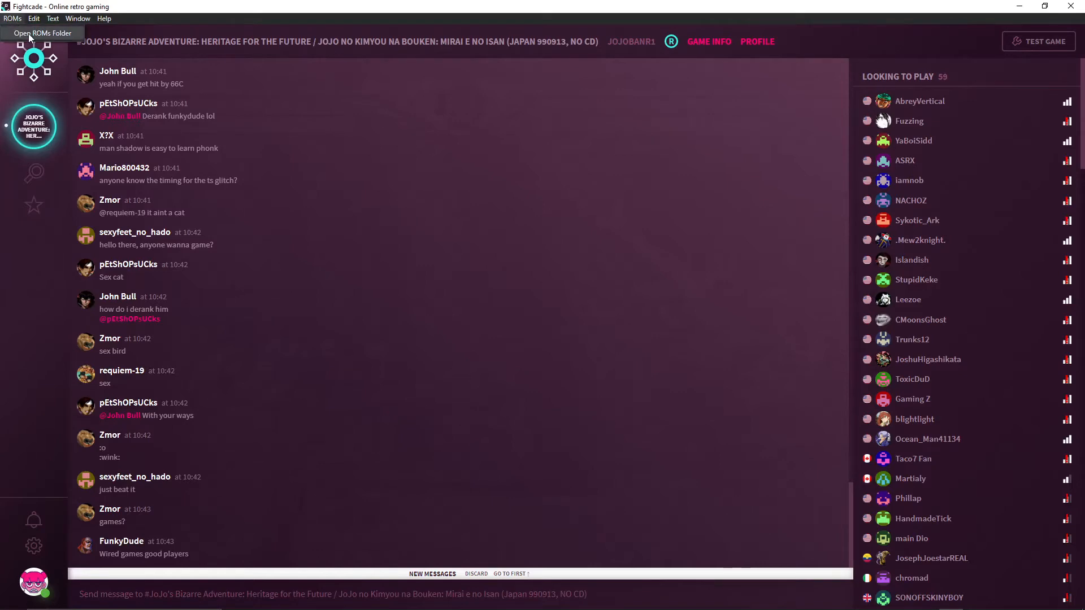
{"action": "left_click", "coordinate": [42, 33]}
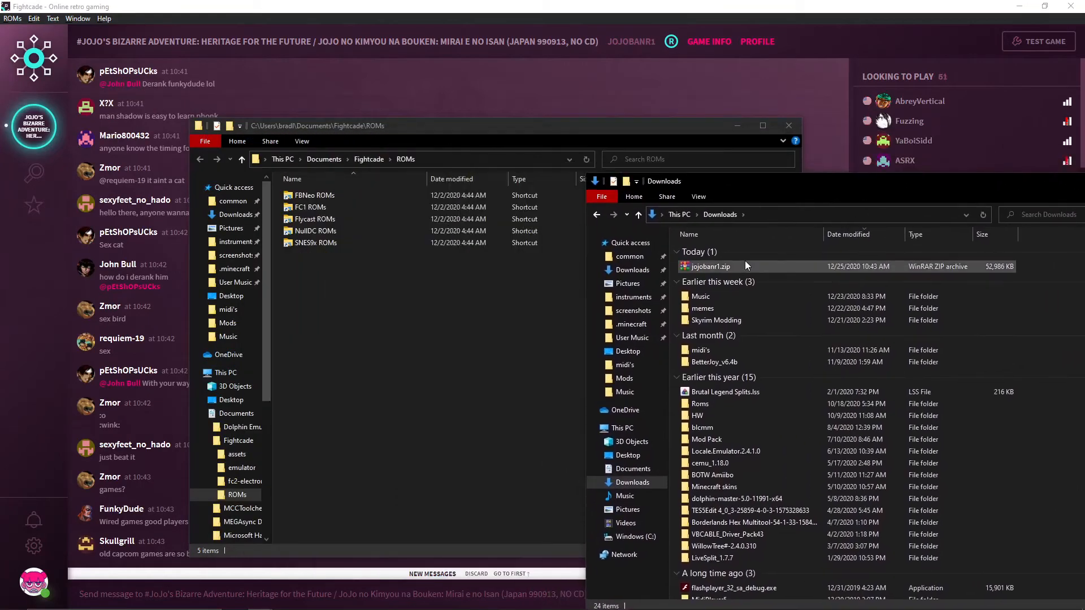
{"action": "left_click", "coordinate": [708, 266]}
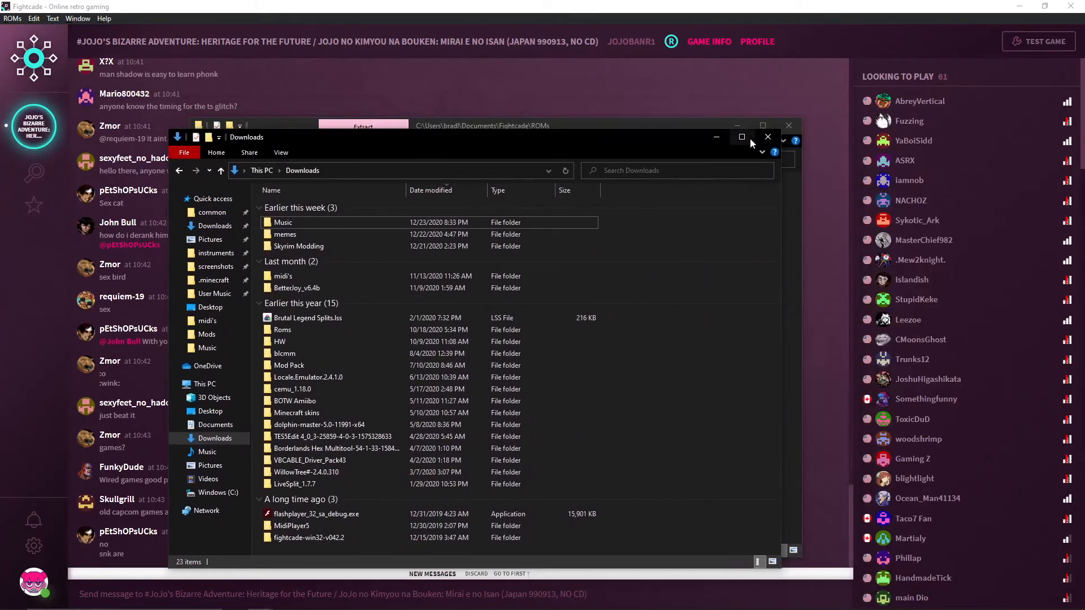
{"action": "left_click", "coordinate": [767, 137]}
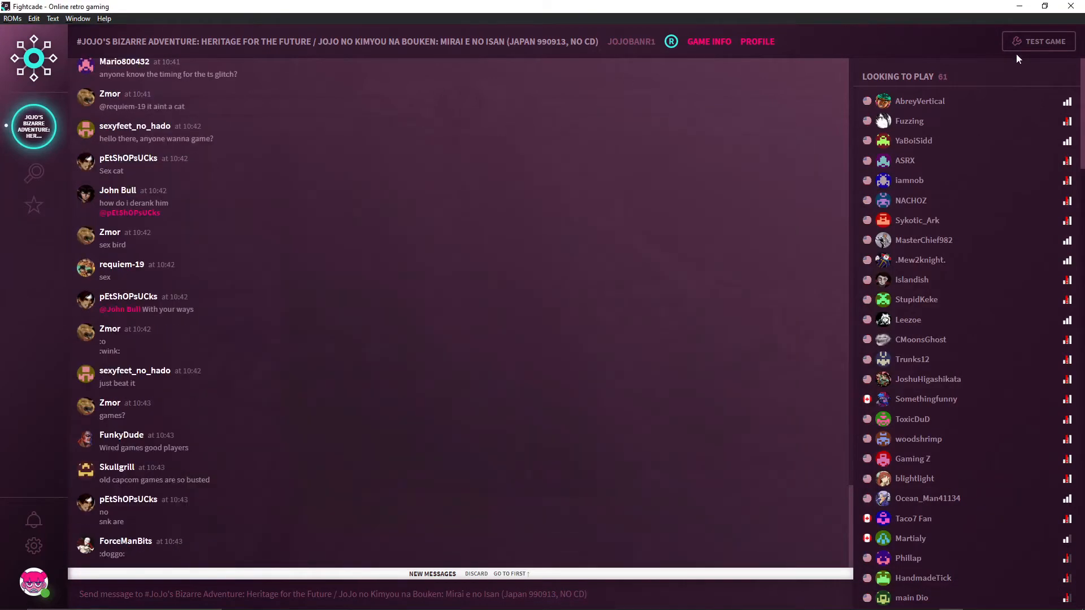
{"action": "mouse_move", "coordinate": [651, 153]}
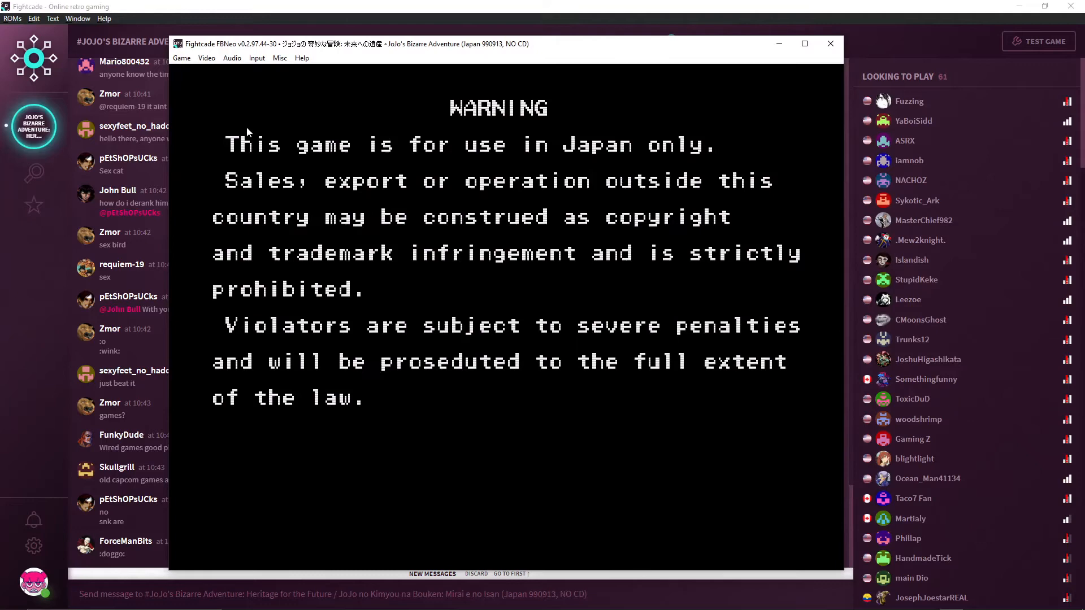
- Launch FBNeo via Test Game and bring up its Select Game dialog from Game > Load game
{"action": "left_click", "coordinate": [232, 58]}
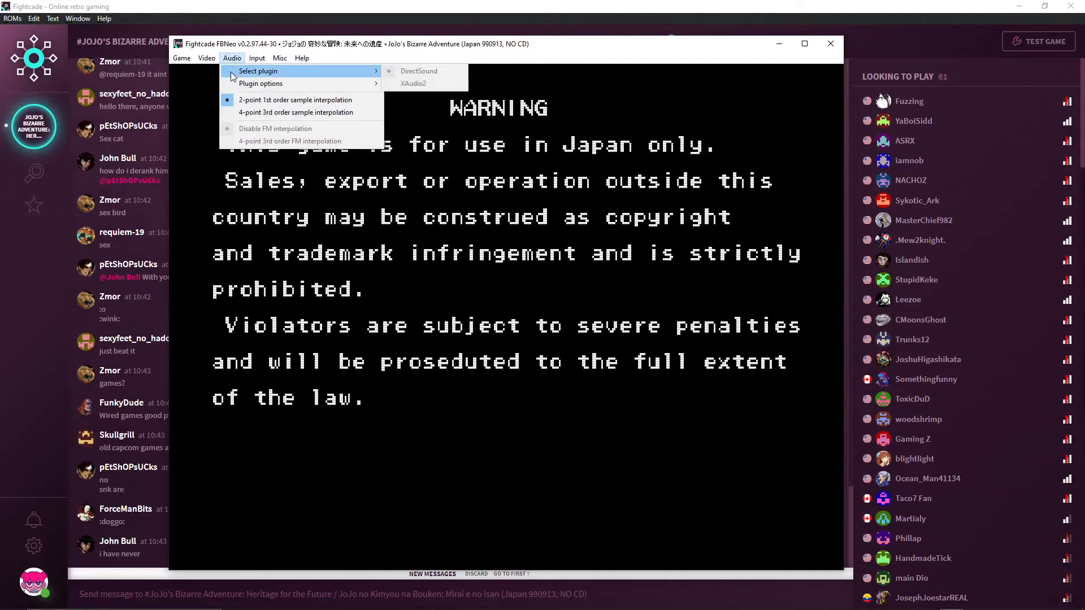
{"action": "left_click", "coordinate": [182, 57]}
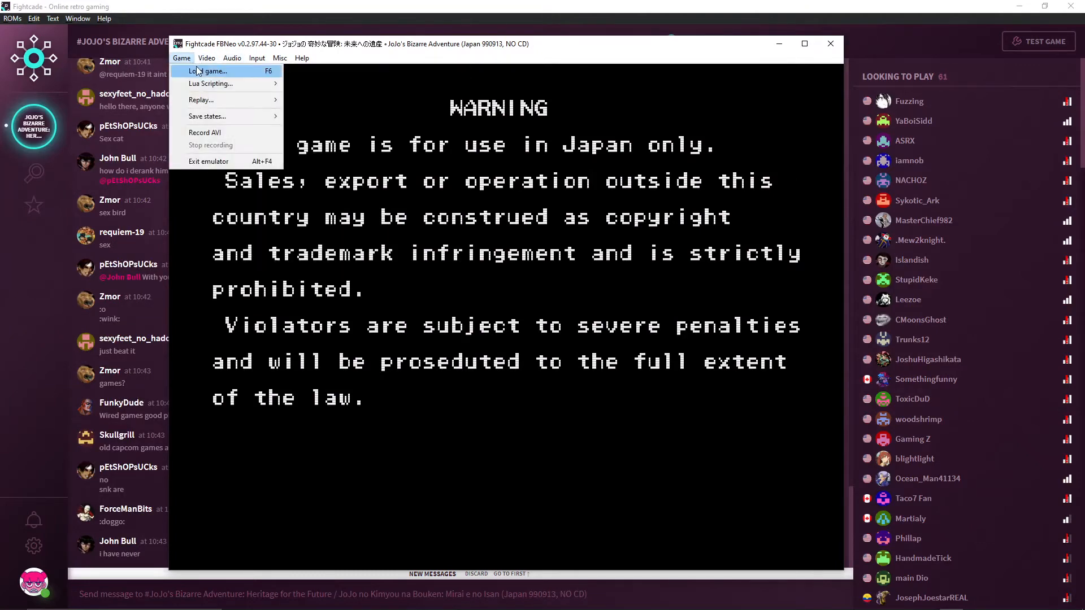
{"action": "left_click", "coordinate": [208, 70]}
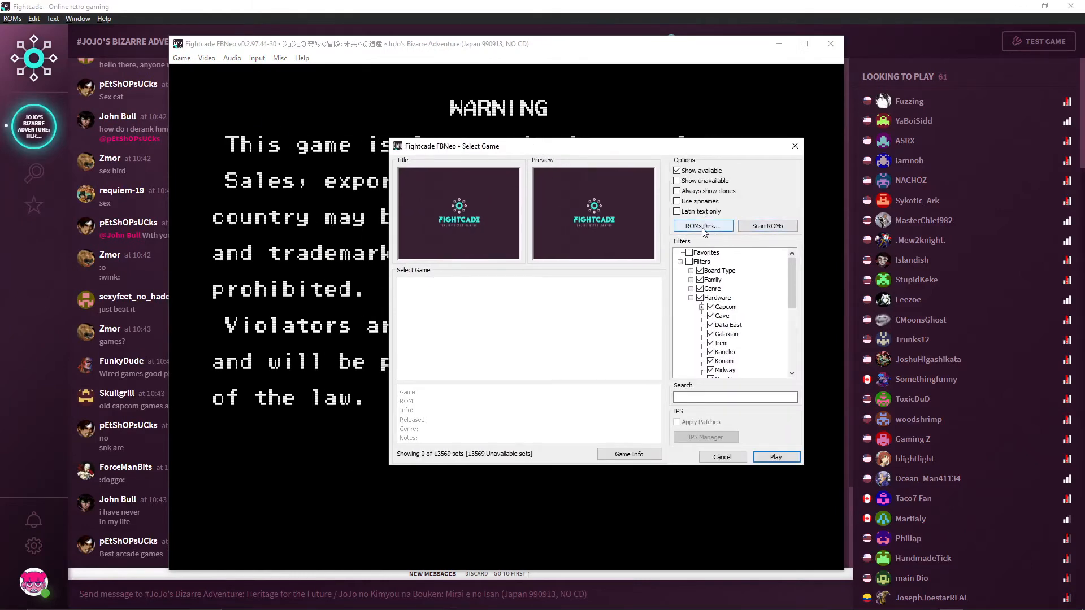
- Set ROM Path #1 to Documents\Fightcade\ROMs and rescan so both JoJo sets appear
{"action": "left_click", "coordinate": [702, 226]}
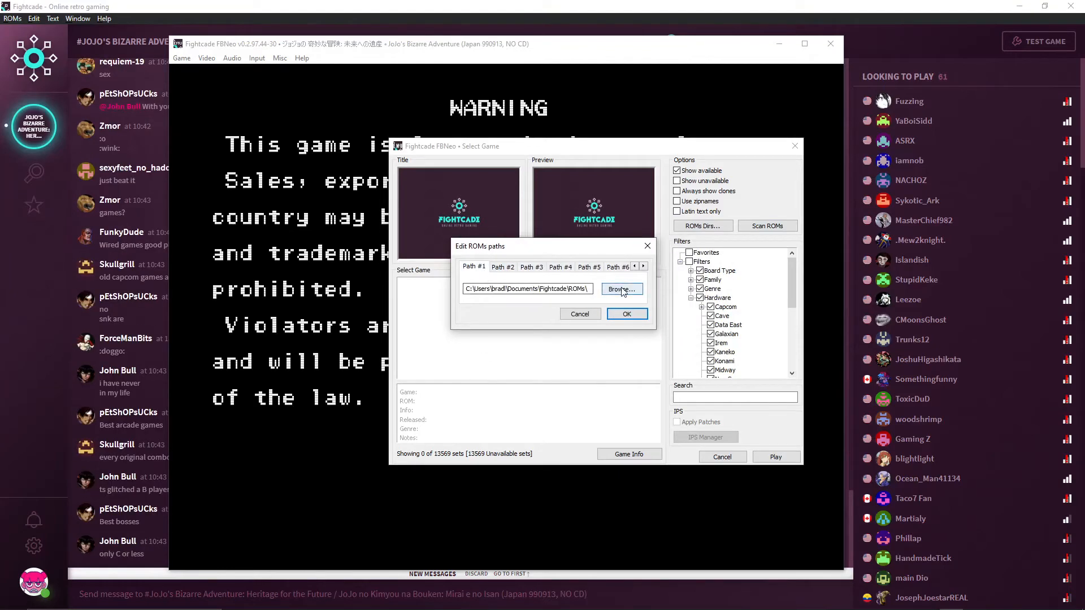
{"action": "left_click", "coordinate": [621, 288]}
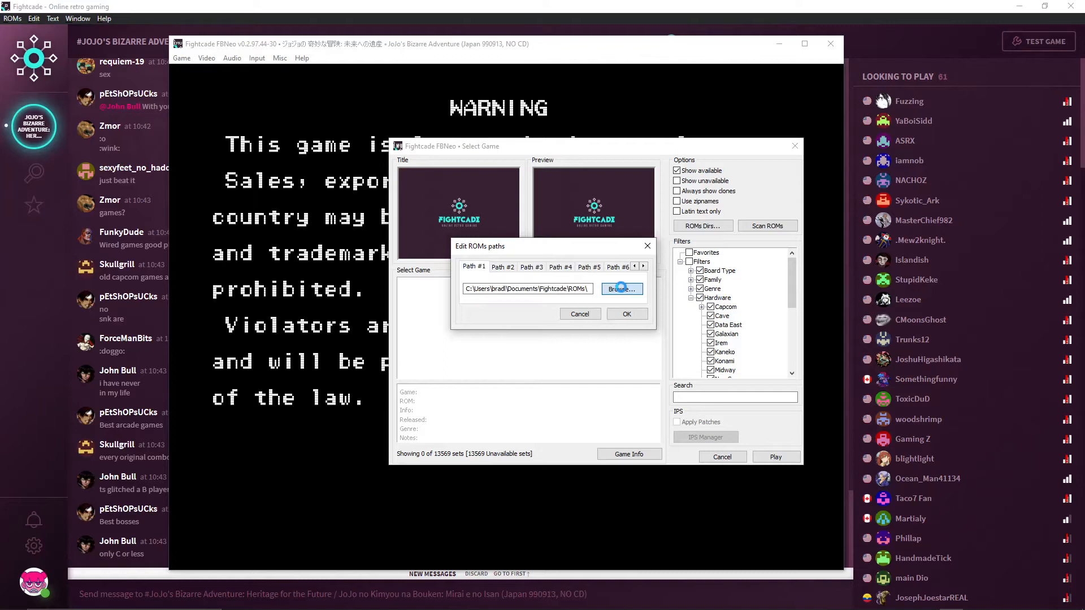
{"action": "left_click", "coordinate": [620, 288]}
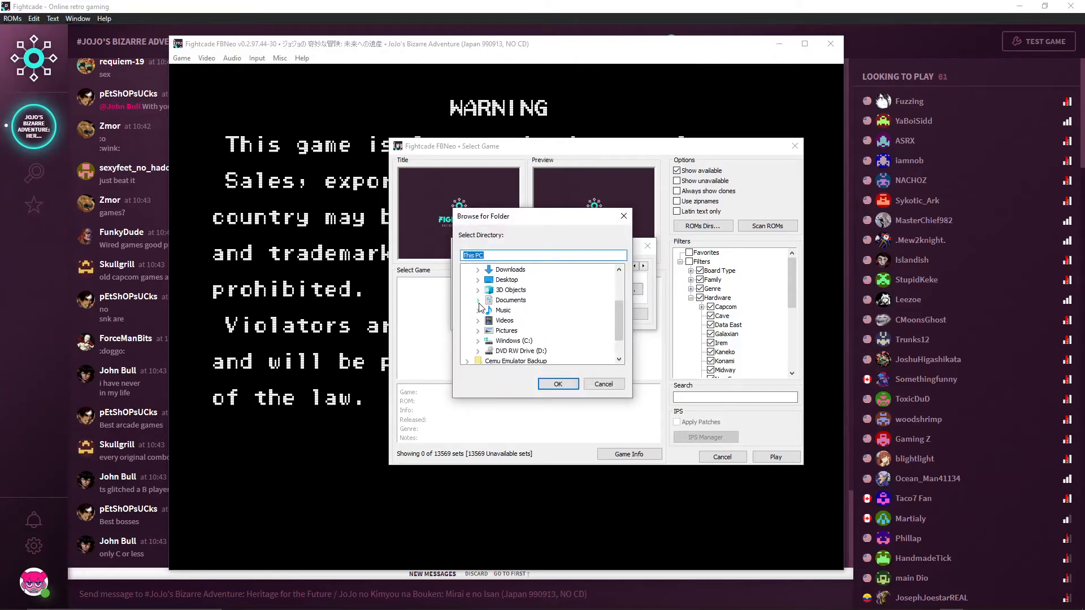
{"action": "left_click", "coordinate": [477, 300]}
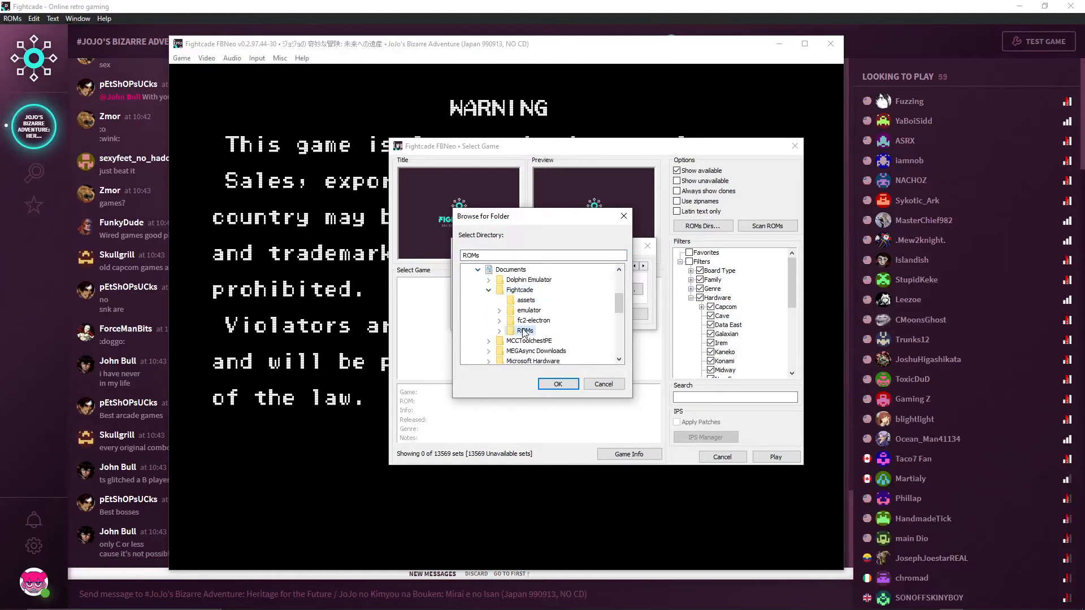
{"action": "left_click", "coordinate": [557, 384]}
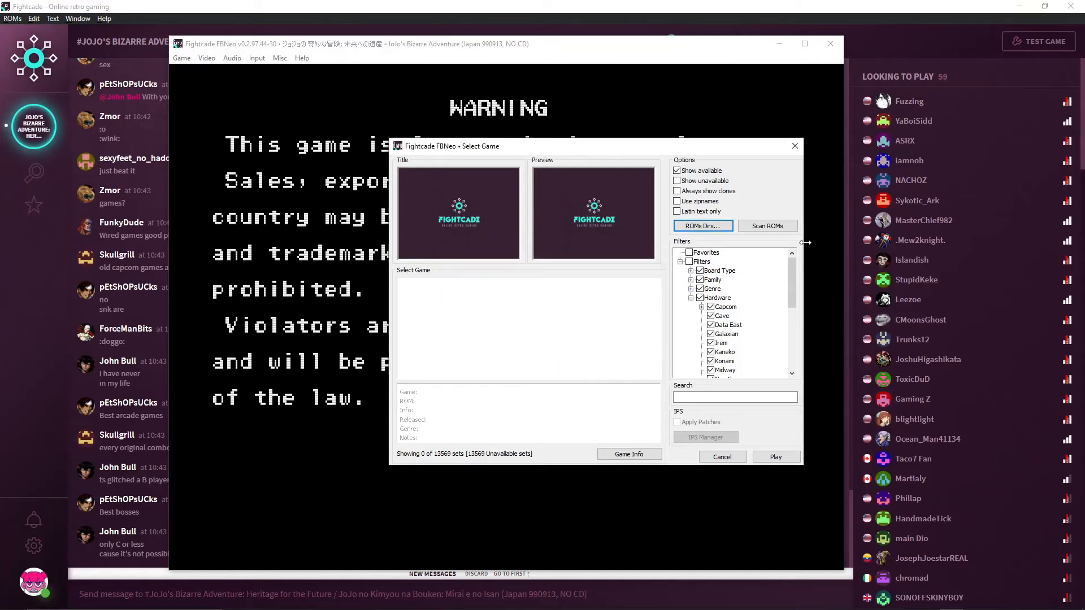
{"action": "left_click", "coordinate": [767, 226]}
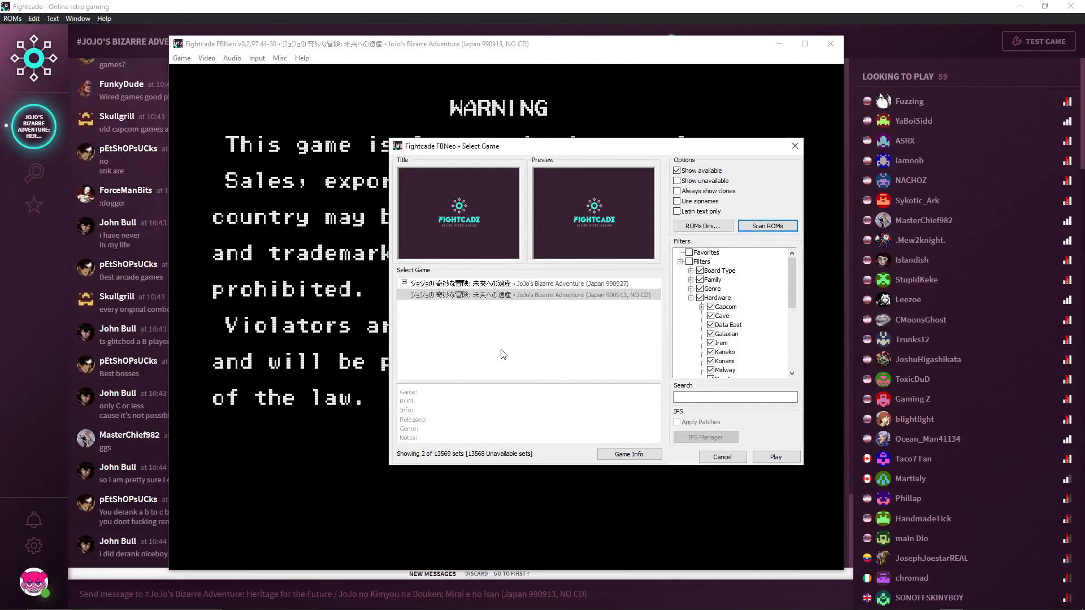
- Select the JoJo's Bizarre Adventure Japan 990927 set (jojoba, Capcom 1999, CPS-3) and start it
{"action": "left_click", "coordinate": [526, 282]}
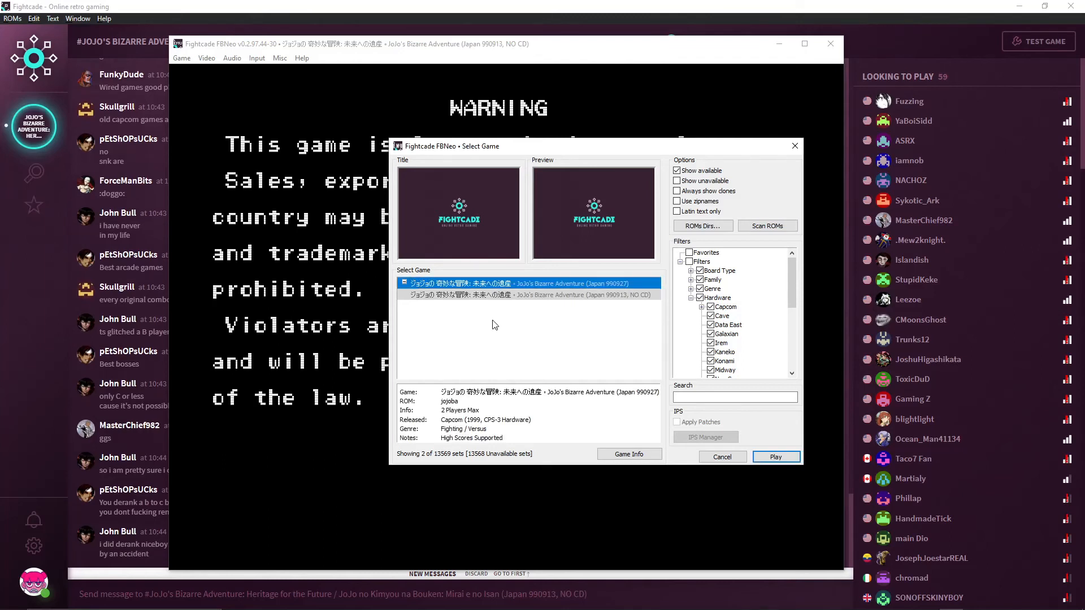
{"action": "mouse_move", "coordinate": [500, 165]}
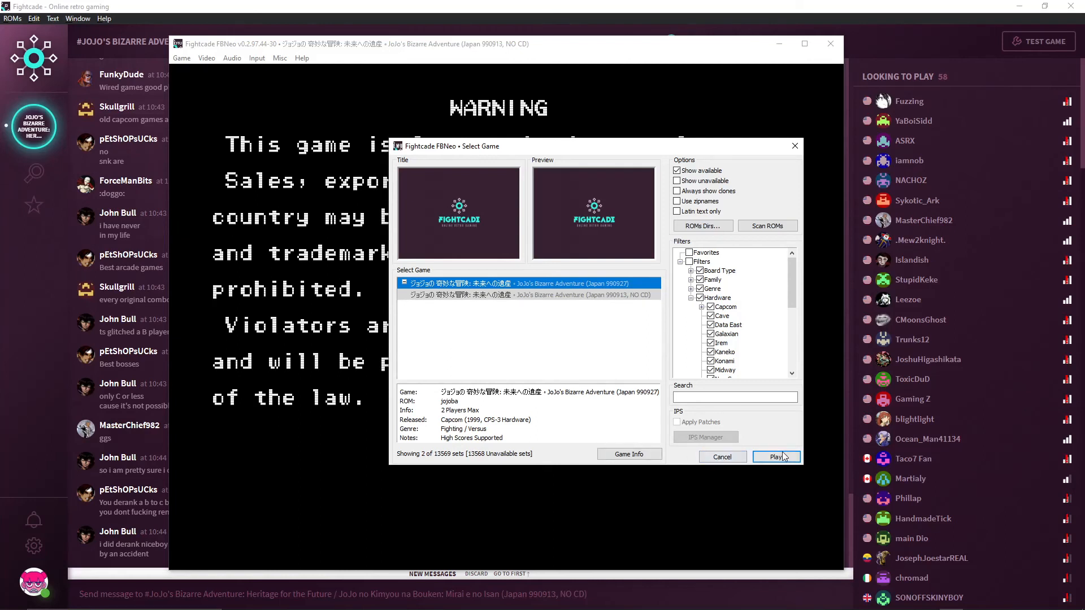
{"action": "left_click", "coordinate": [529, 296]}
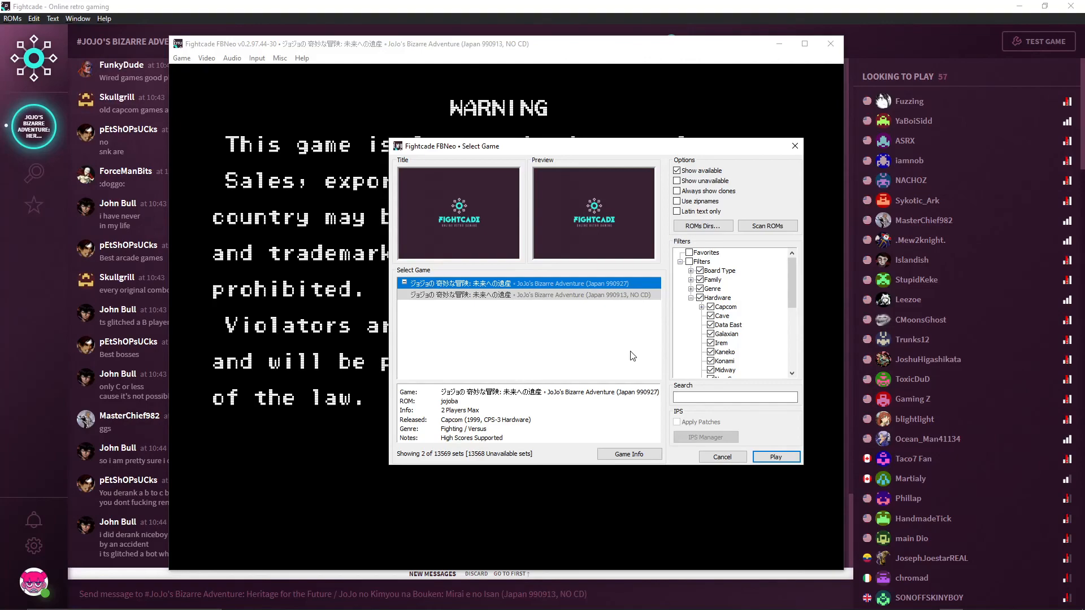
- Dismiss the missing jojoba ROM error, close FBNeo, and relaunch via Test Game to the Japan 990913 title screen
{"action": "left_click", "coordinate": [775, 457]}
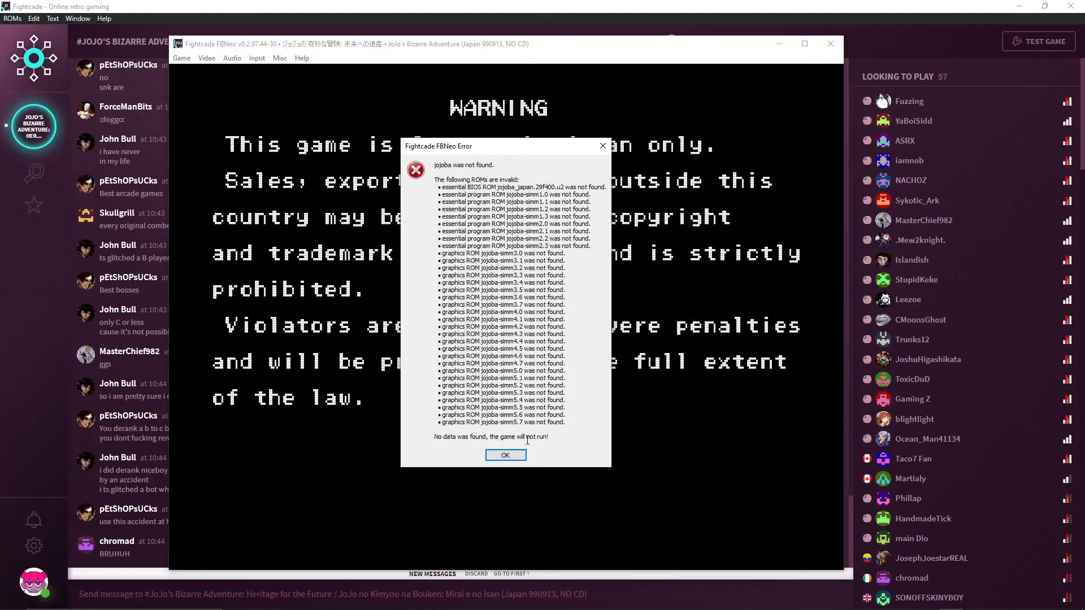
{"action": "left_click", "coordinate": [504, 454]}
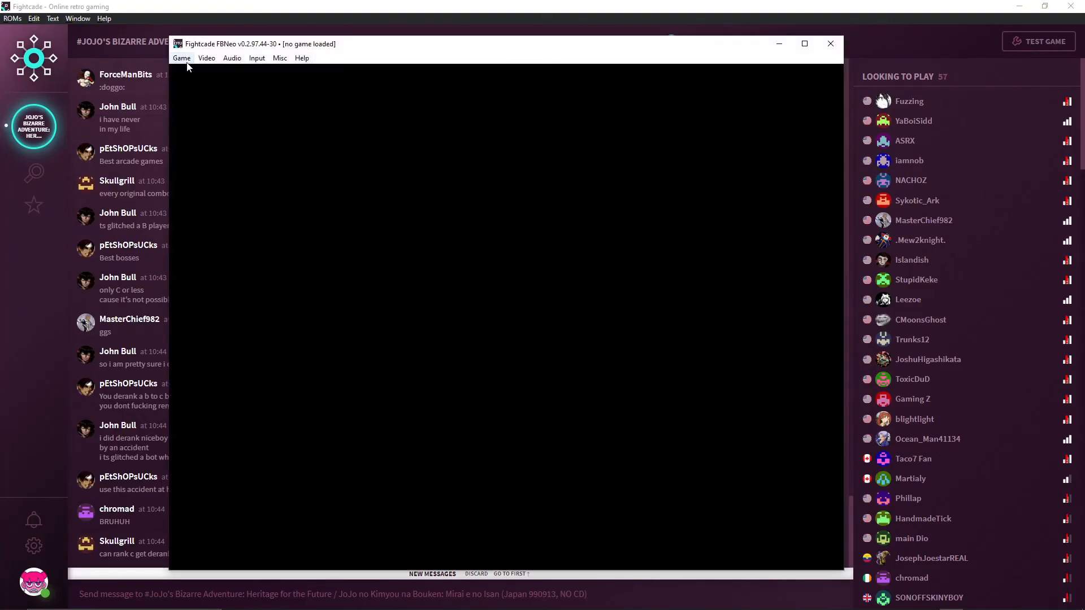
{"action": "left_click", "coordinate": [181, 57]}
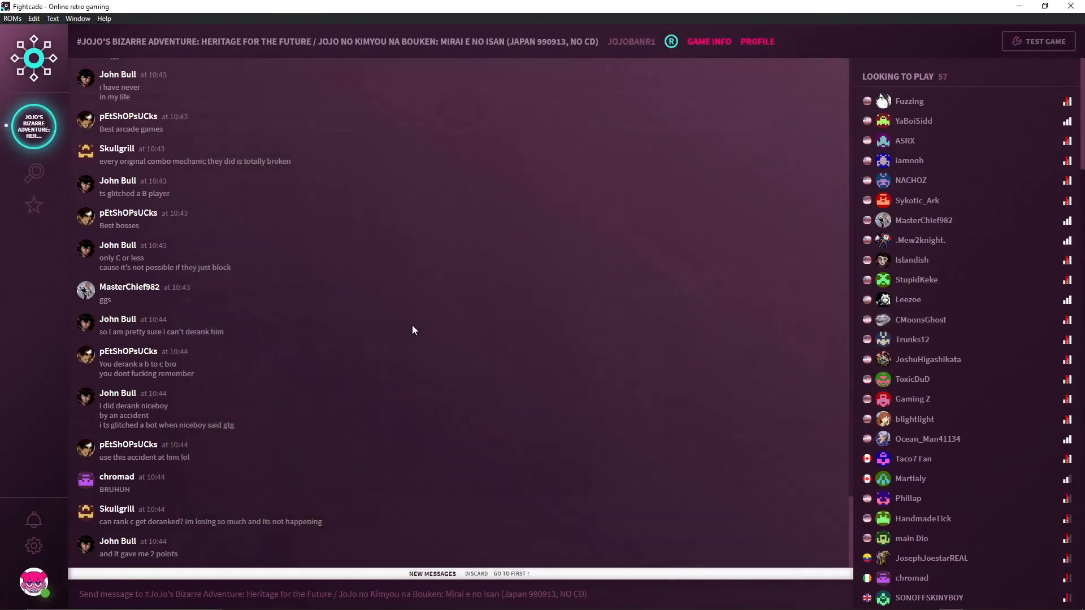
{"action": "left_click", "coordinate": [1037, 41]}
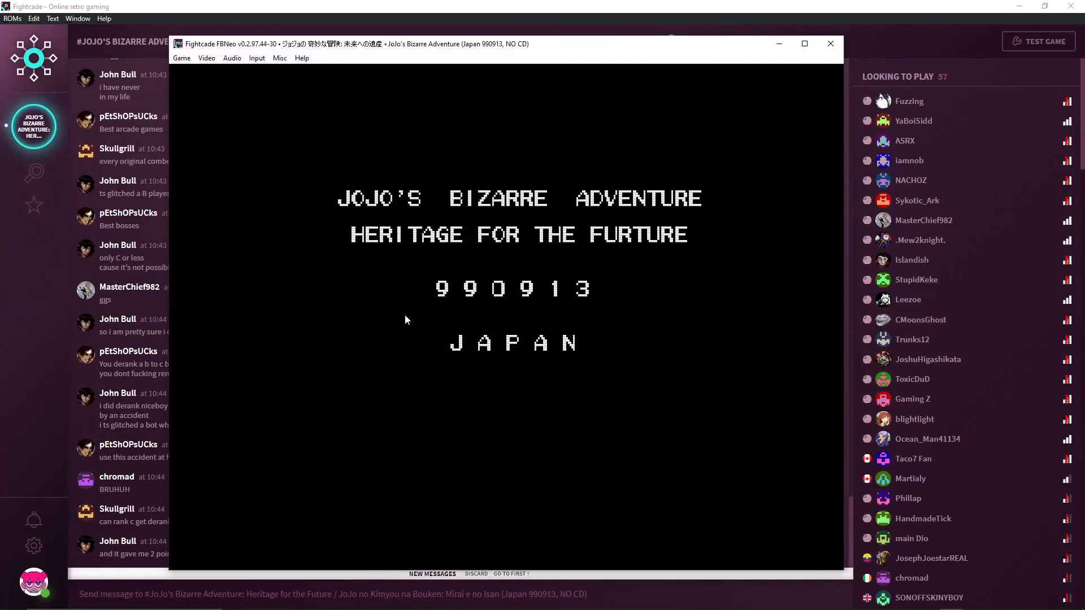